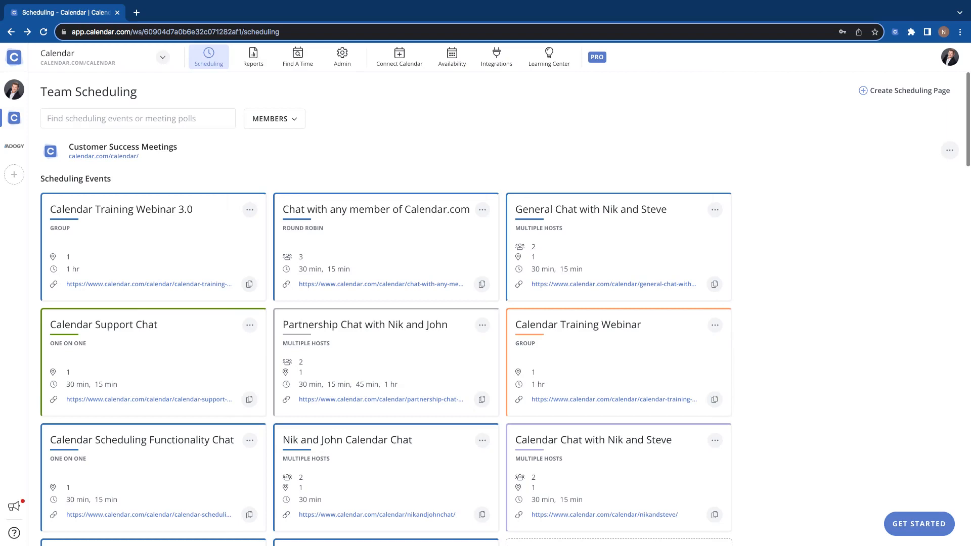
{"action": "mouse_move", "coordinate": [354, 141]}
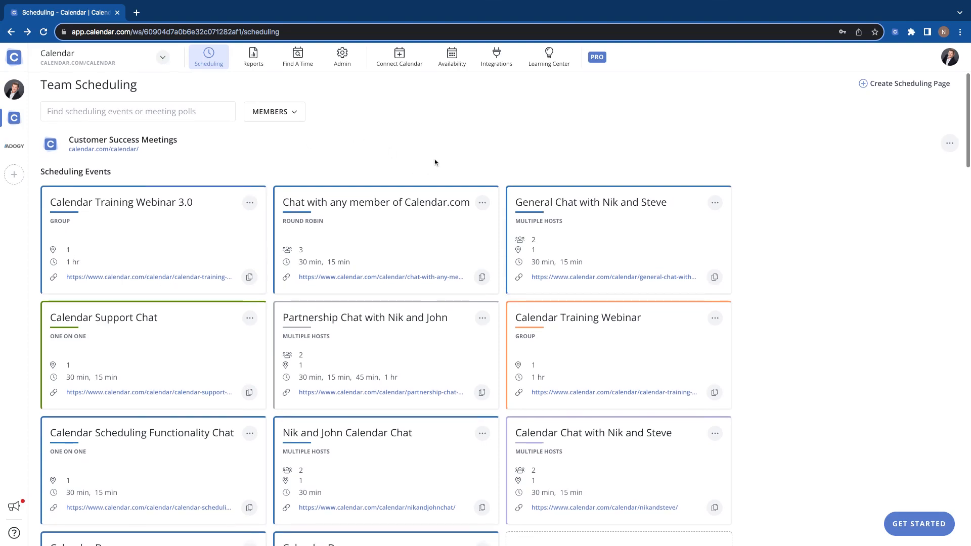
- Open the account menu from the profile avatar on the Team Scheduling page
{"action": "left_click", "coordinate": [944, 57]}
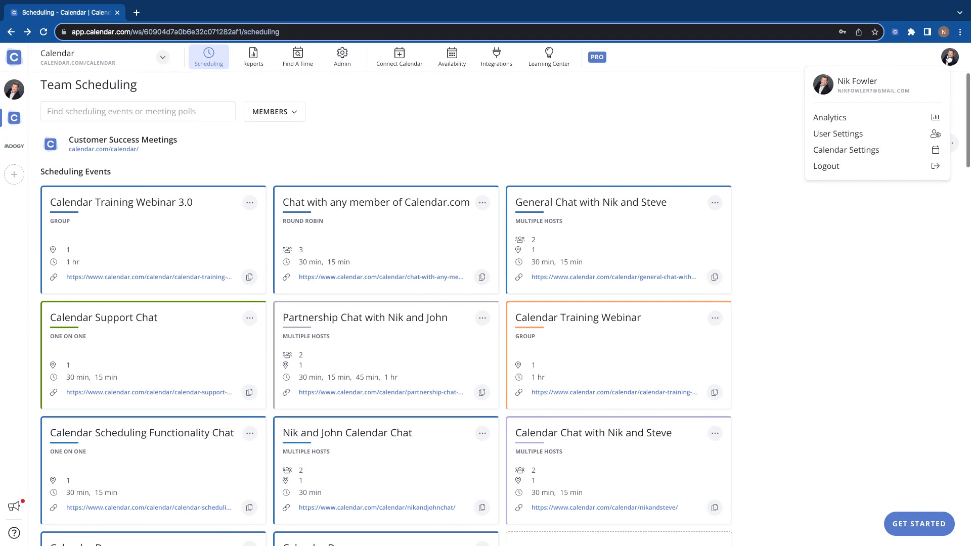
{"action": "mouse_move", "coordinate": [846, 150]}
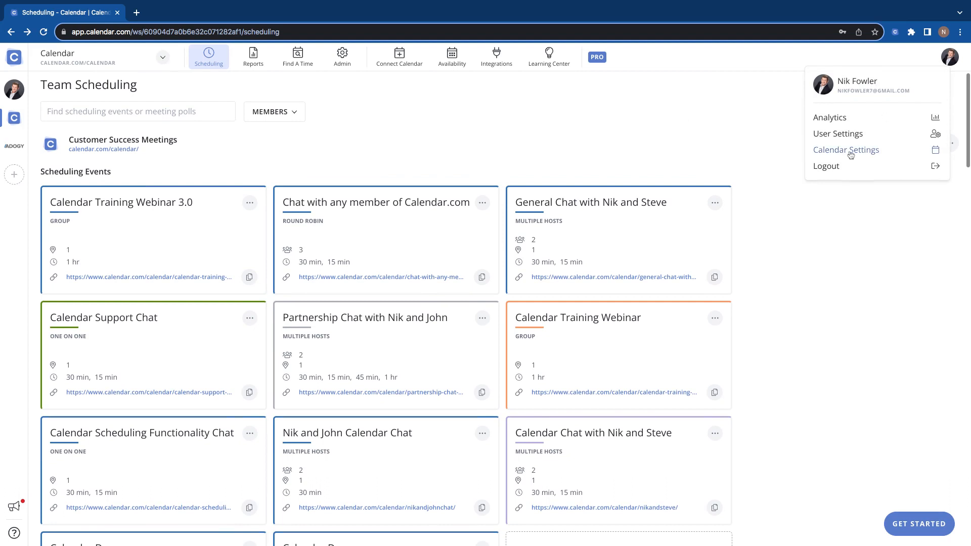
{"action": "mouse_move", "coordinate": [396, 65]}
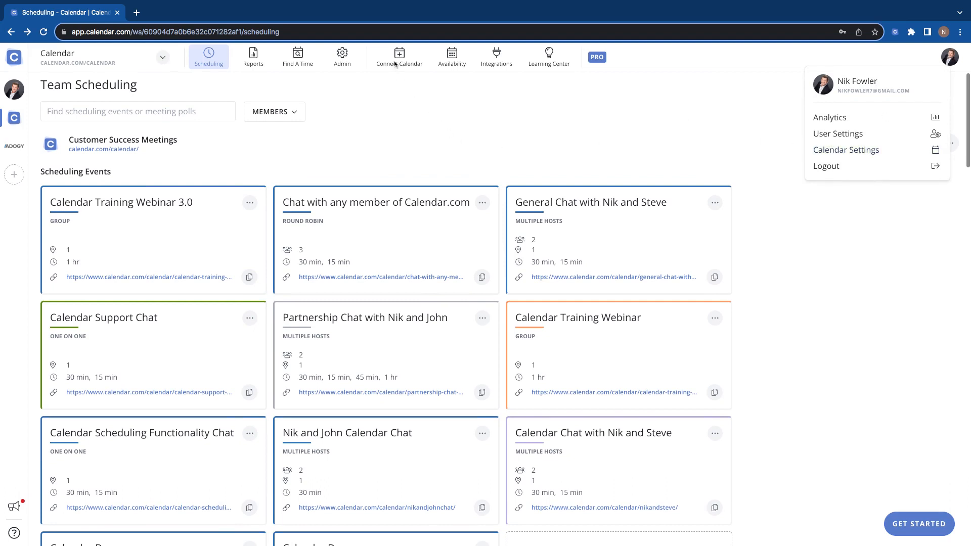
{"action": "mouse_move", "coordinate": [397, 73]}
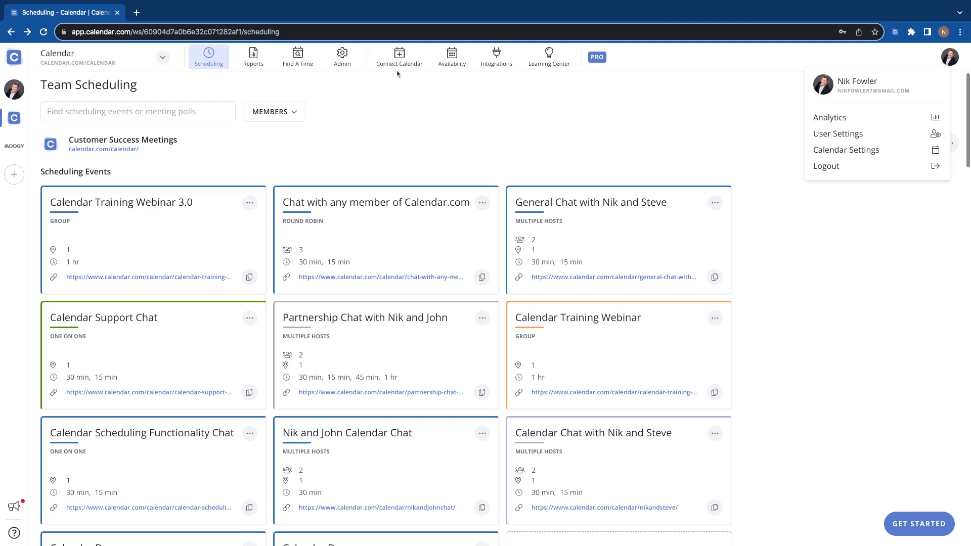
- Go to Calendar Settings and scroll the Calendars & Account page down to the iCloud section
{"action": "left_click", "coordinate": [837, 134]}
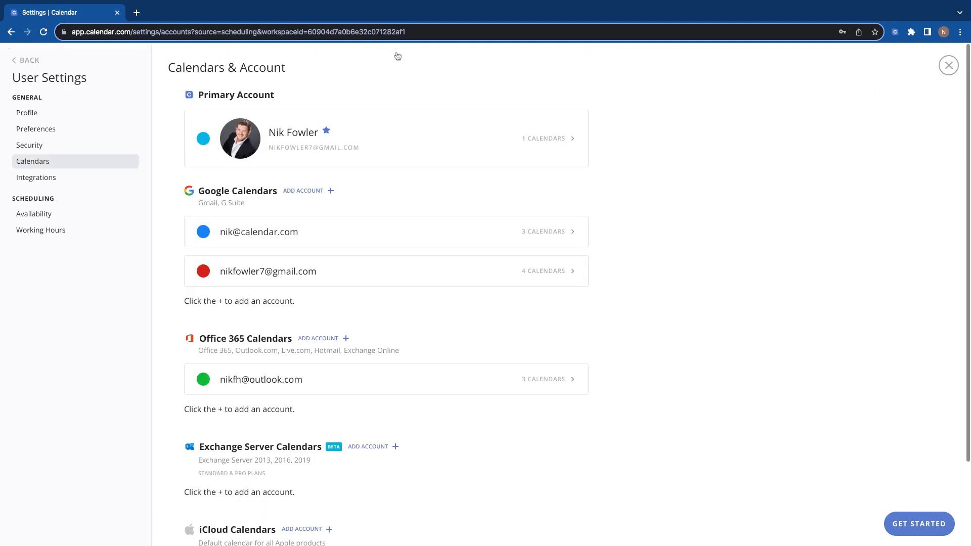
{"action": "mouse_move", "coordinate": [365, 185]}
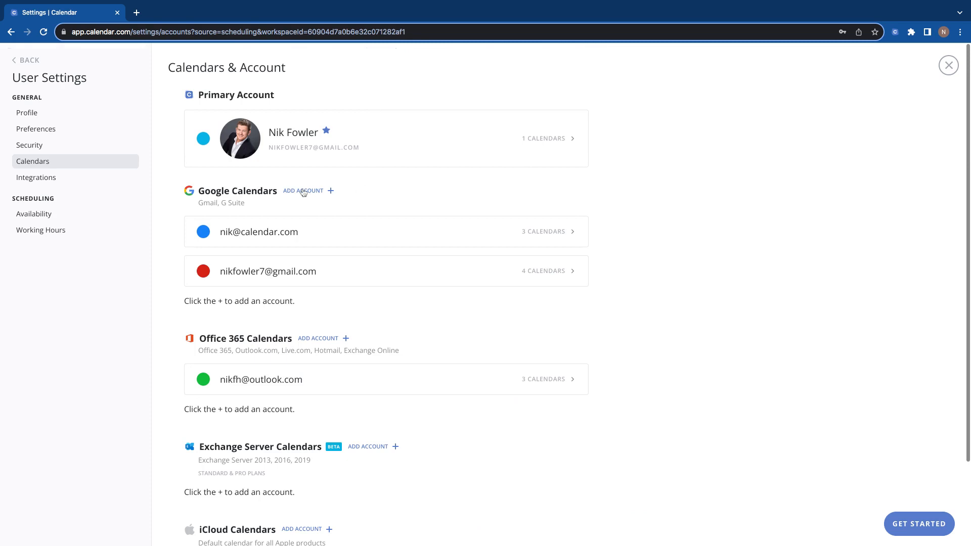
{"action": "mouse_move", "coordinate": [308, 314]}
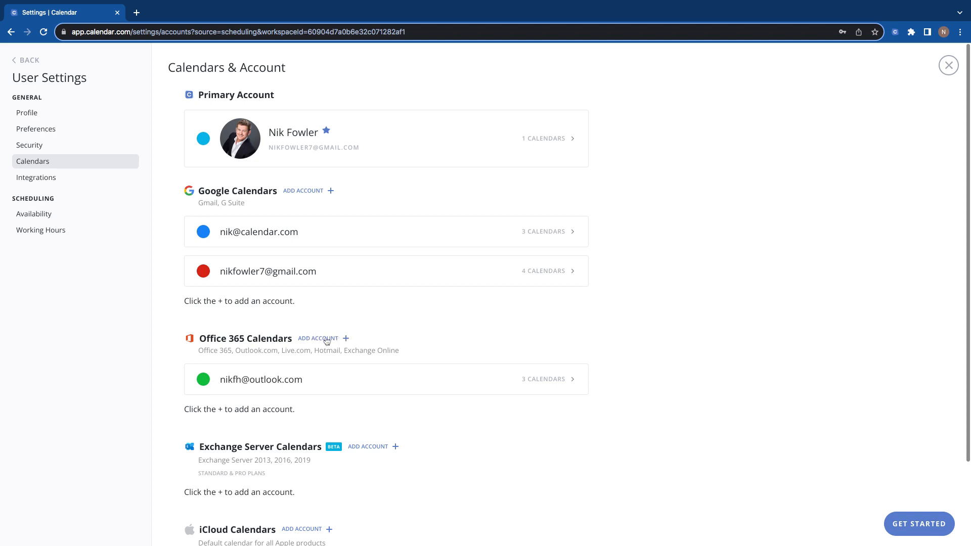
{"action": "scroll", "scroll_direction": "down", "scroll_amount": 3}
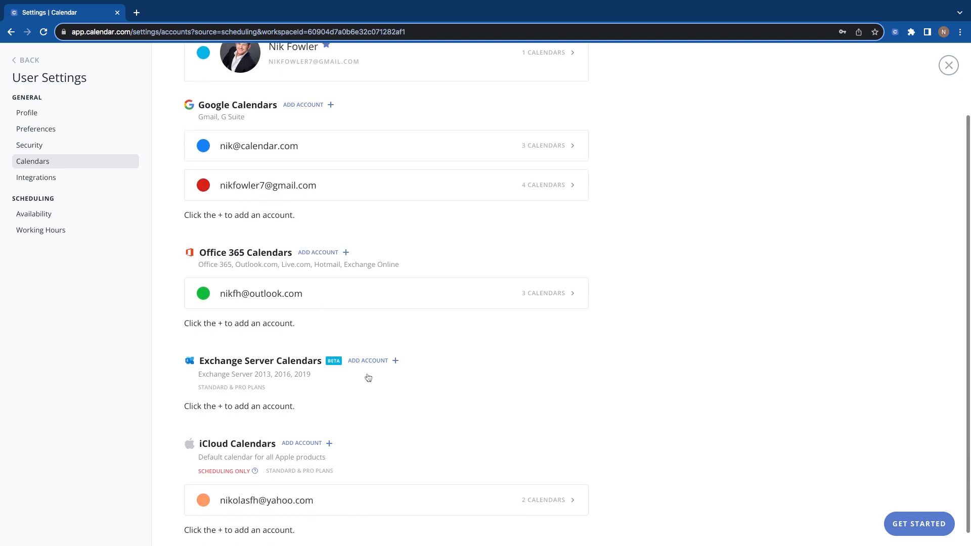
{"action": "scroll", "scroll_direction": "down", "scroll_amount": 3}
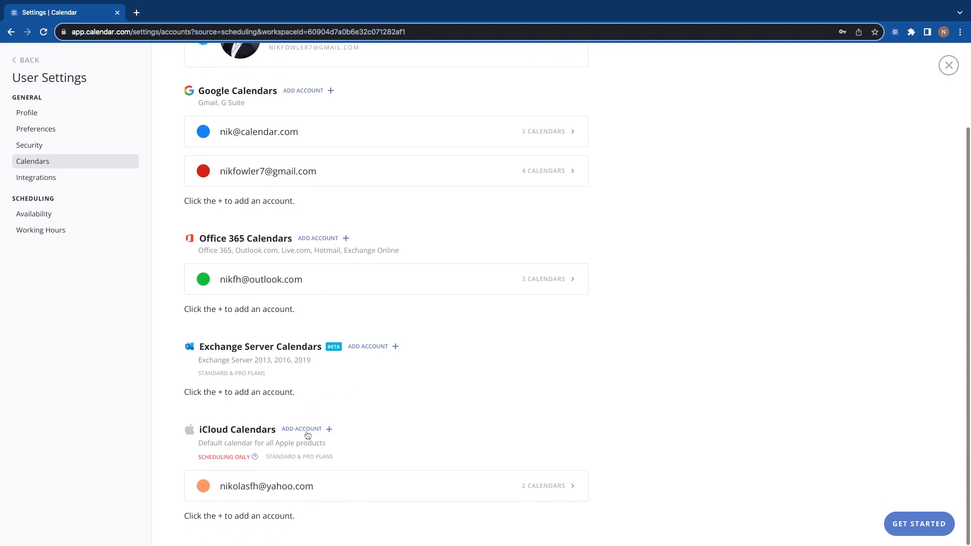
{"action": "mouse_move", "coordinate": [285, 488]}
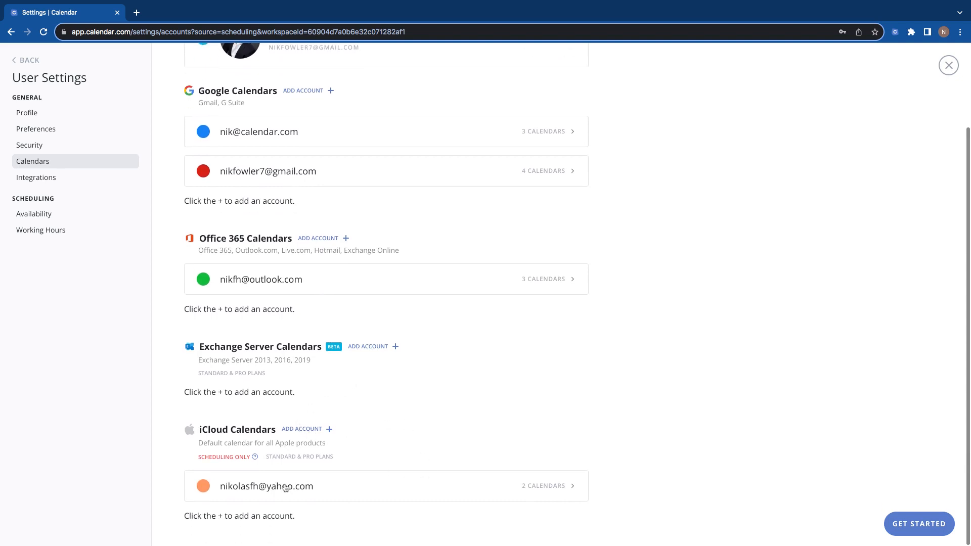
{"action": "mouse_move", "coordinate": [310, 210]}
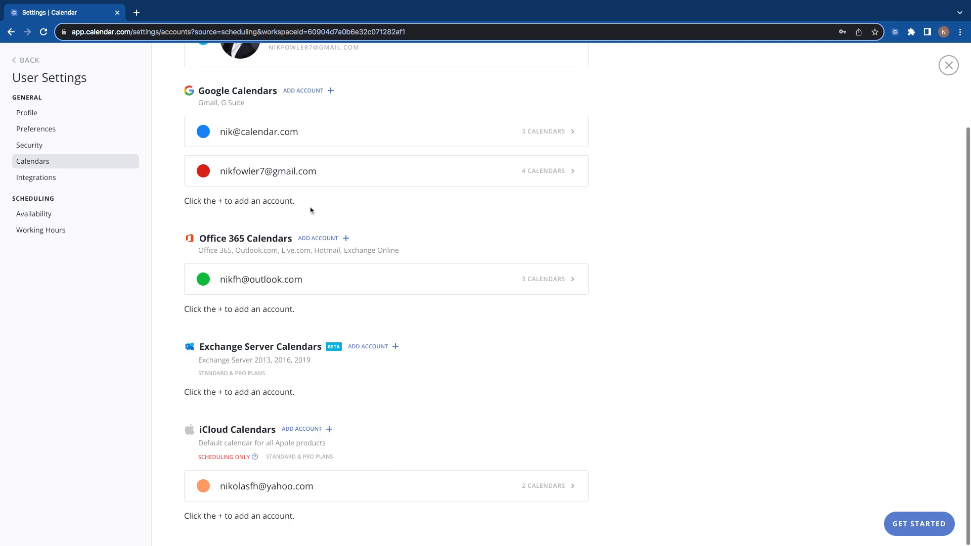
- Scroll through the expanded Google accounts showing primary, Birthdays, Holidays and Family calendars
{"action": "scroll", "scroll_direction": "up", "scroll_amount": 3}
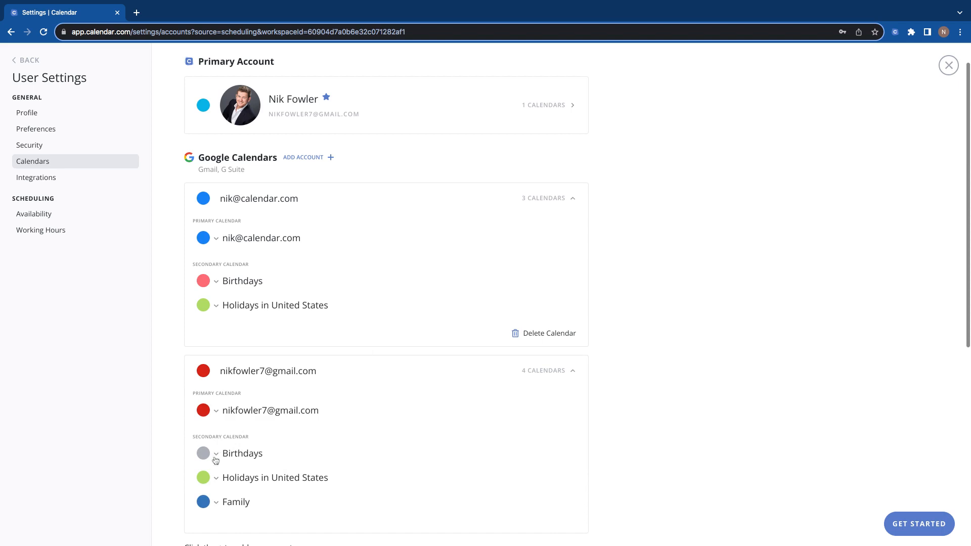
{"action": "scroll", "scroll_direction": "down", "scroll_amount": 3}
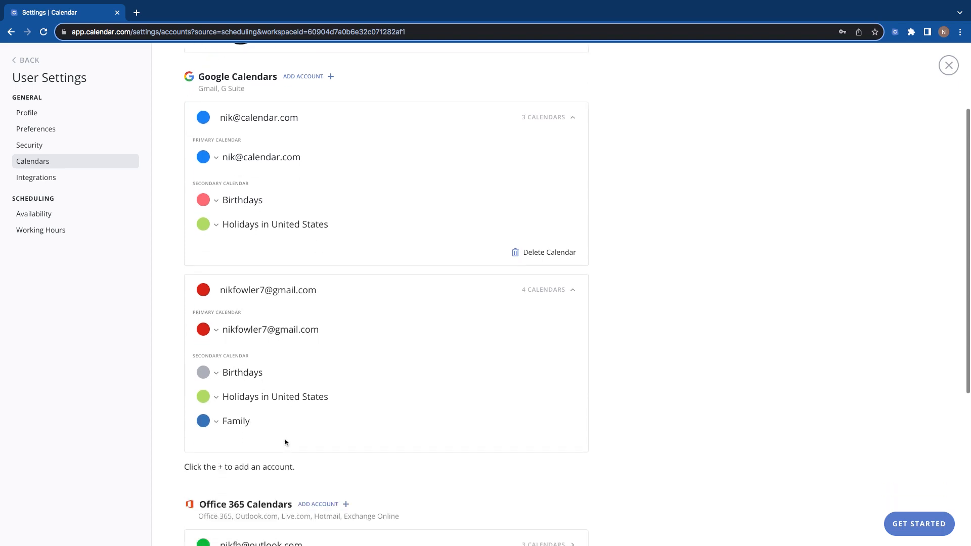
{"action": "mouse_move", "coordinate": [507, 357]}
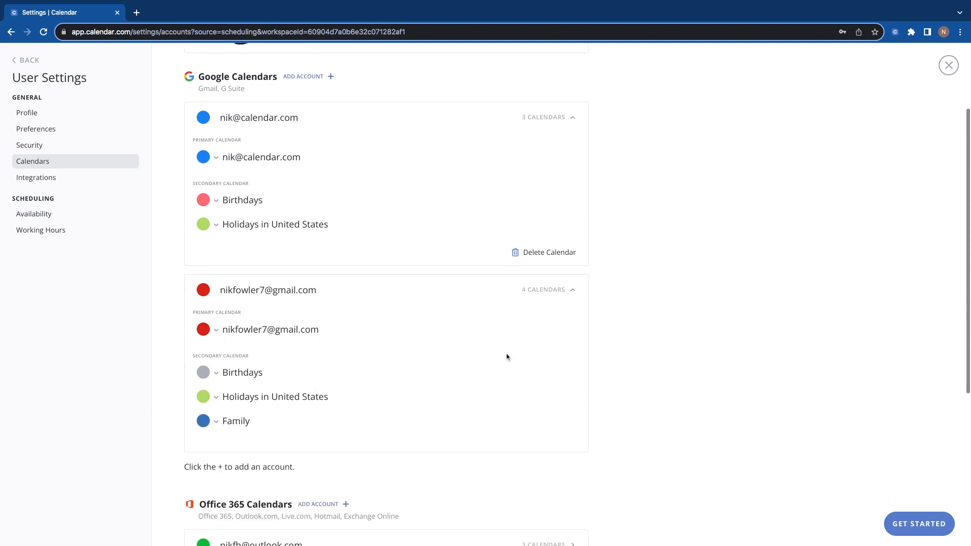
{"action": "scroll", "scroll_direction": "up", "scroll_amount": 3}
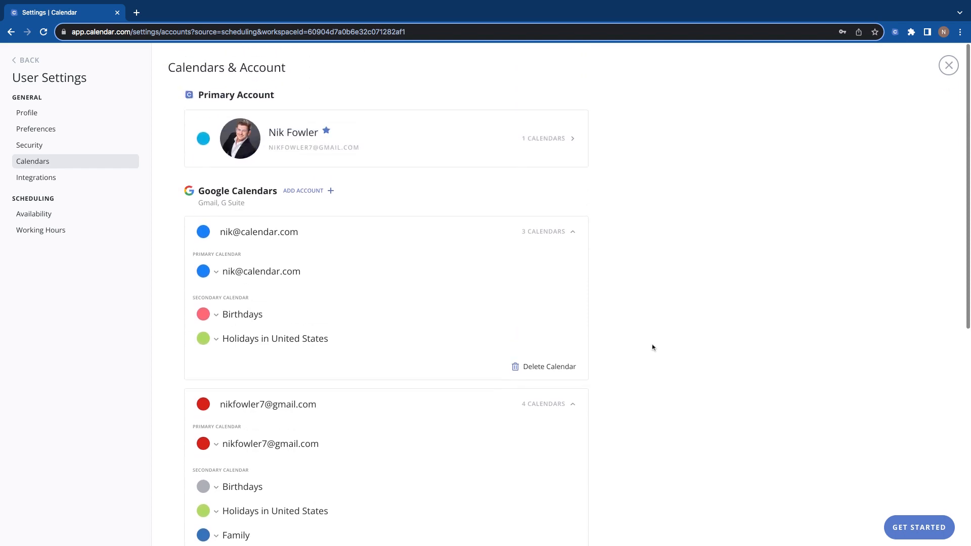
{"action": "scroll", "scroll_direction": "down", "scroll_amount": 3}
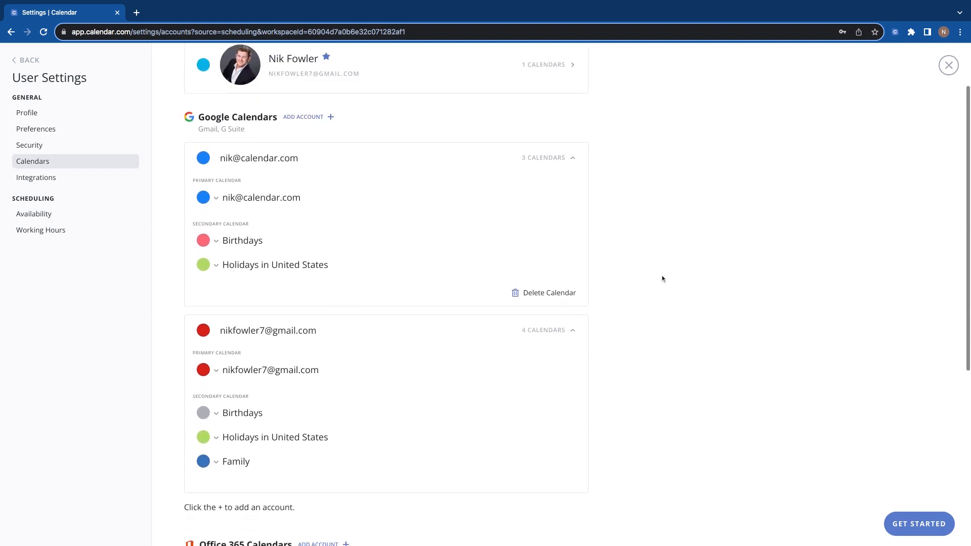
{"action": "scroll", "scroll_direction": "down", "scroll_amount": 3}
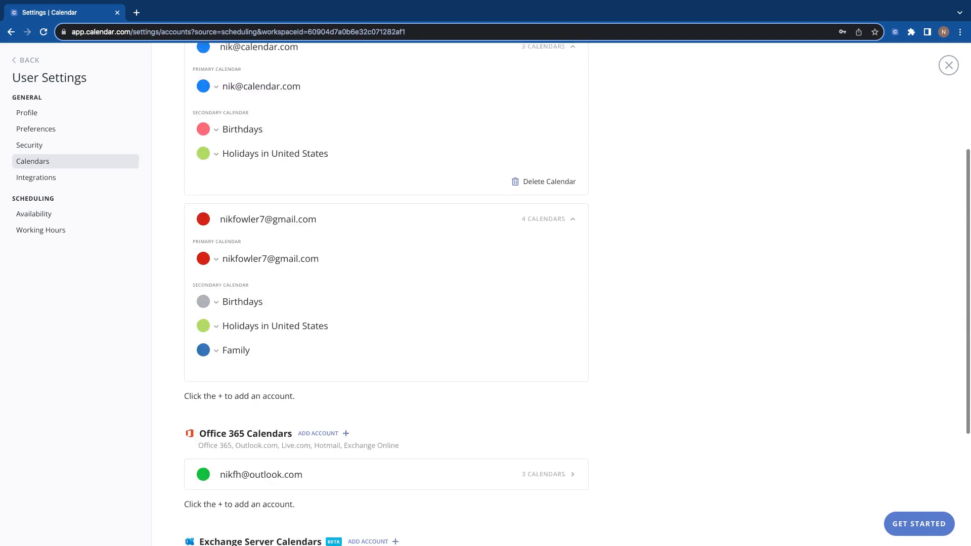
{"action": "scroll", "scroll_direction": "up", "scroll_amount": 3}
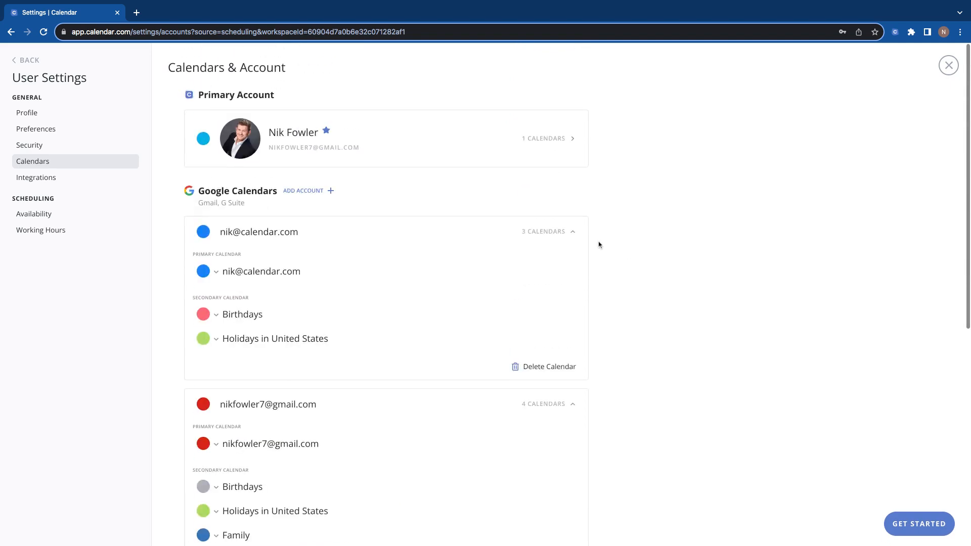